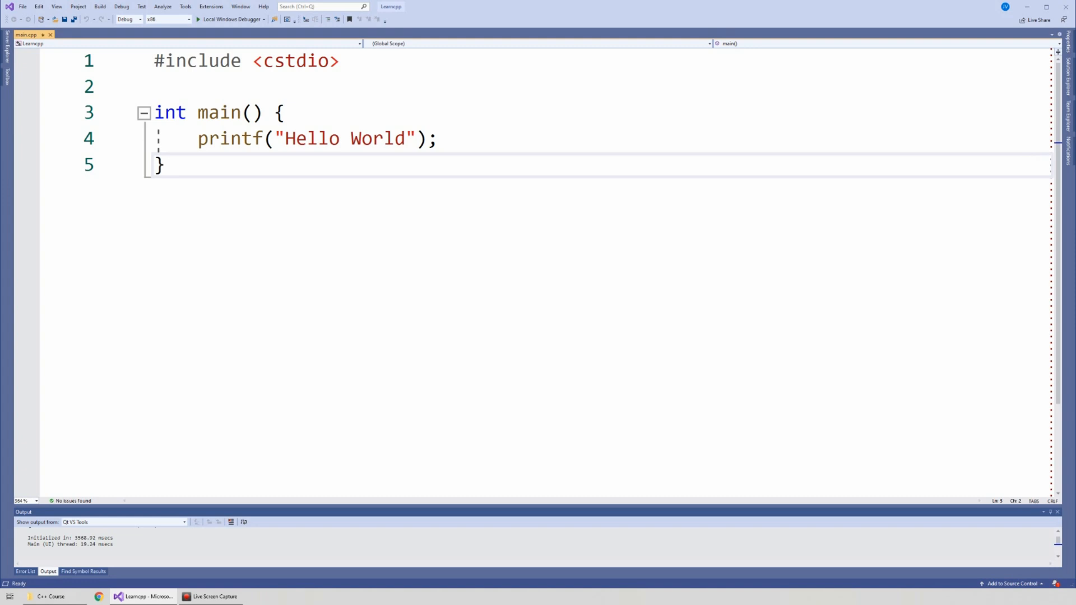
# Run Hello World with Local Windows Debugger (exit code 0), then select the printf name.
pyautogui.click(164, 165)
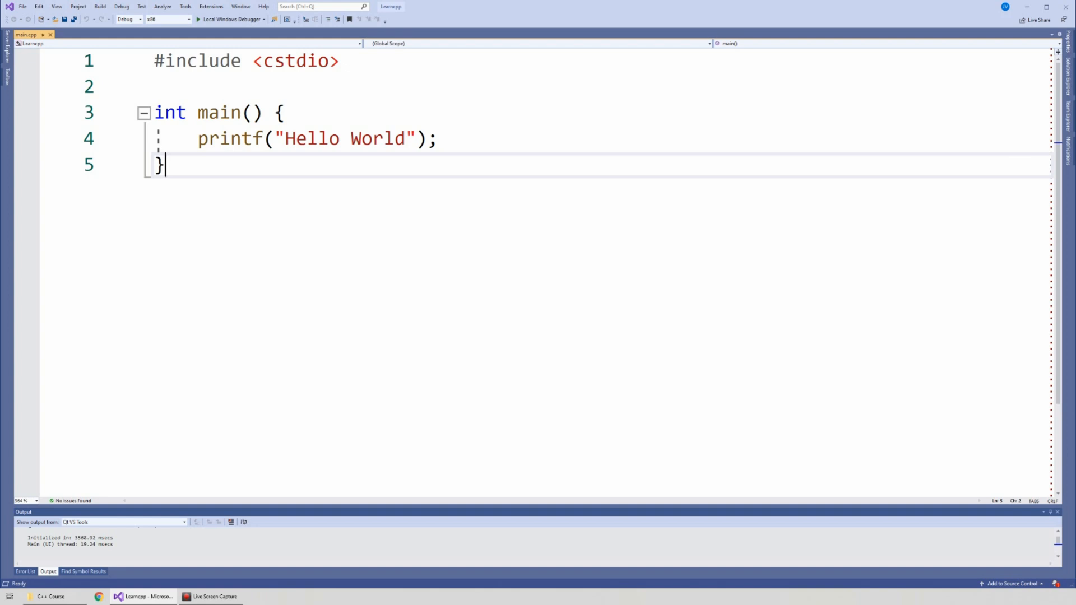
pyautogui.click(198, 18)
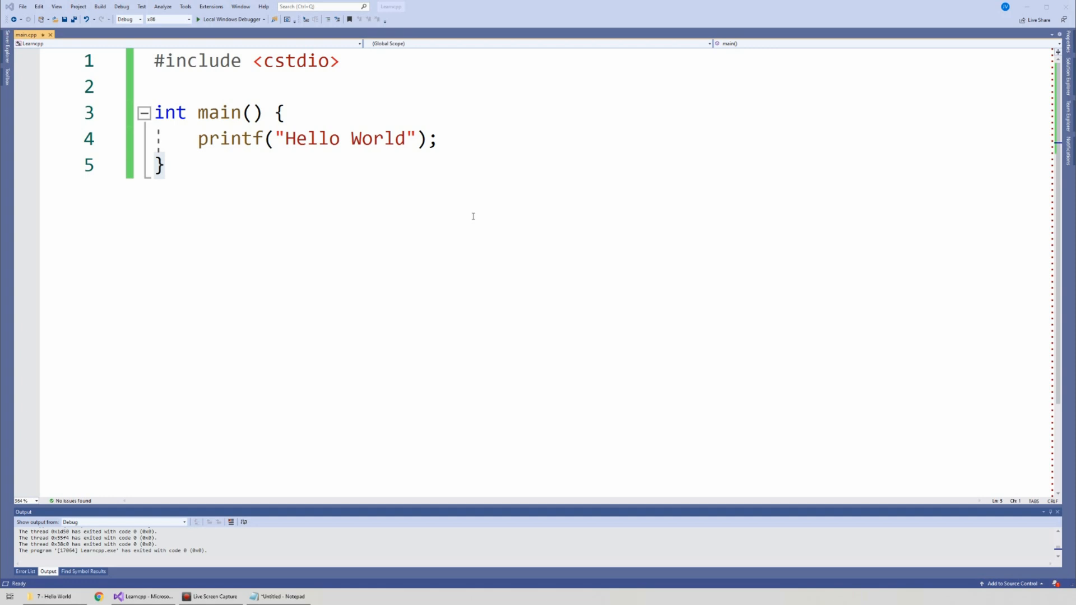
pyautogui.moveTo(278, 138)
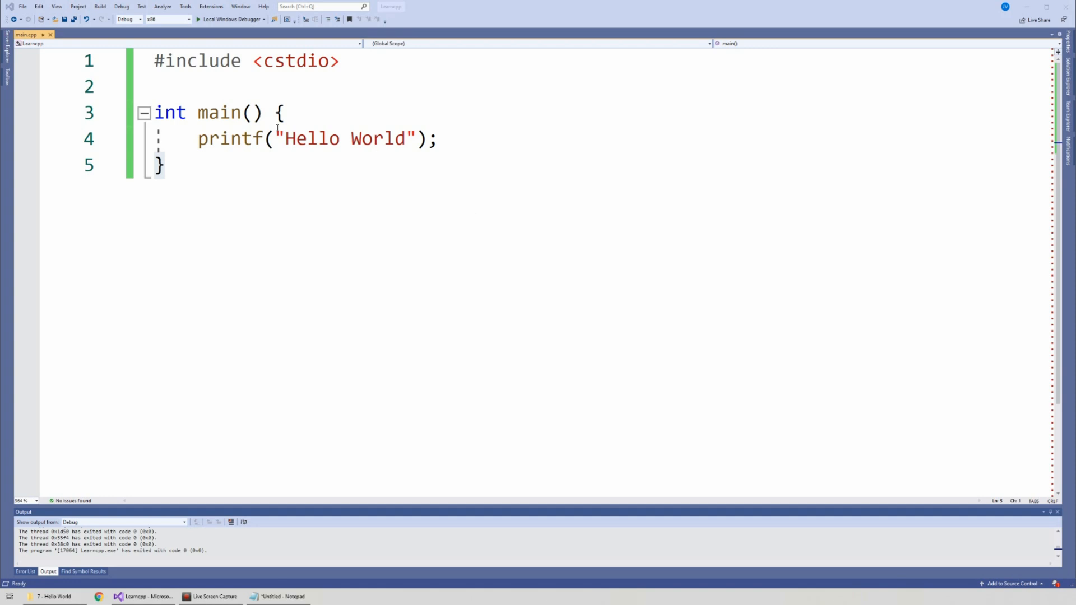
pyautogui.doubleClick(231, 138)
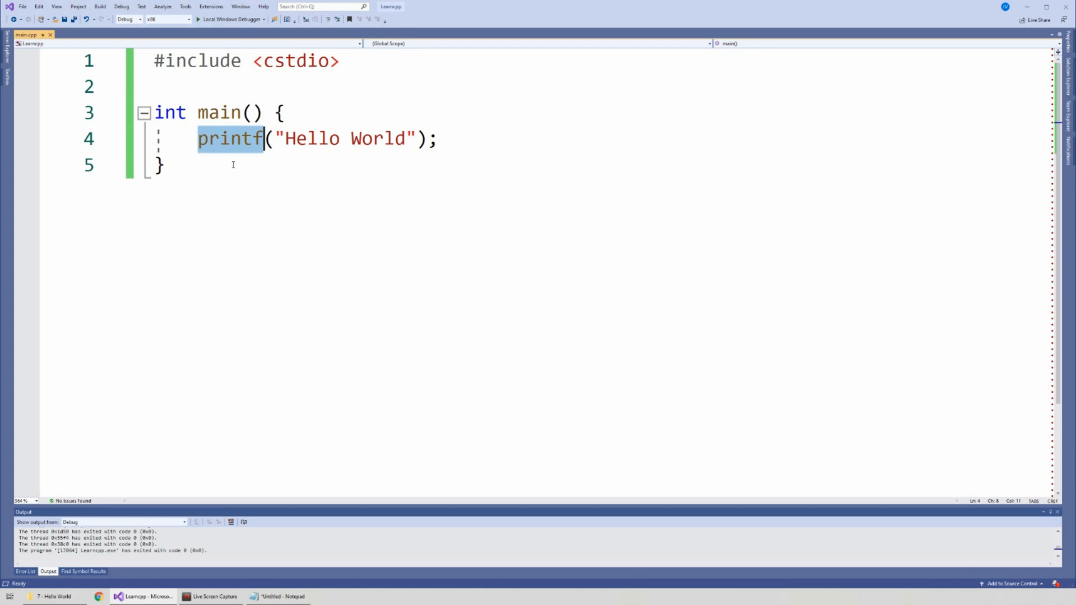
pyautogui.doubleClick(295, 61)
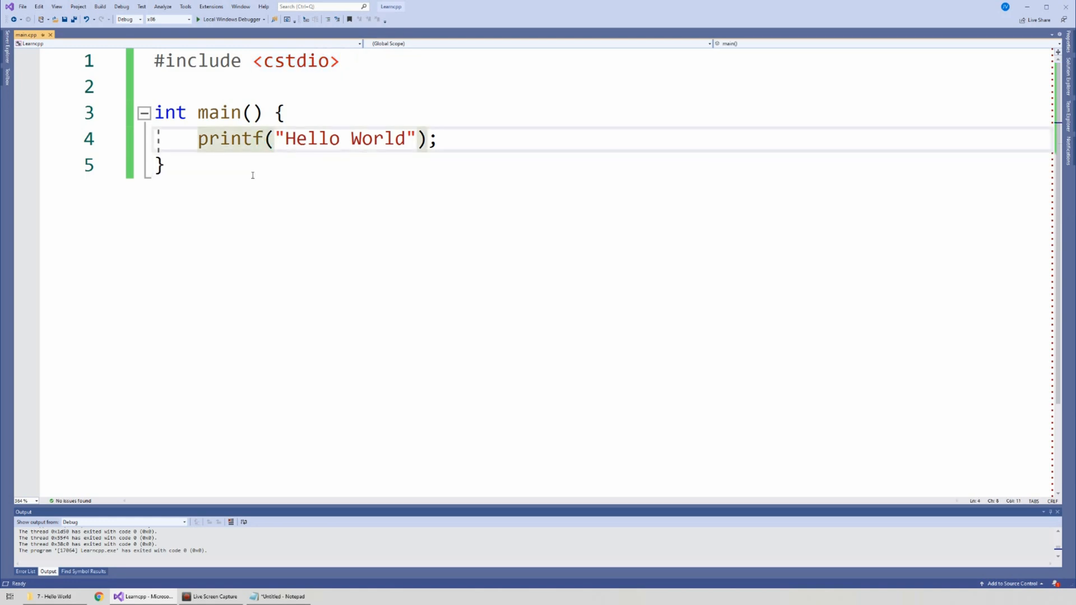
# Misspell printf as 'printff' so the editor flags an undefined identifier.
pyautogui.write('f')
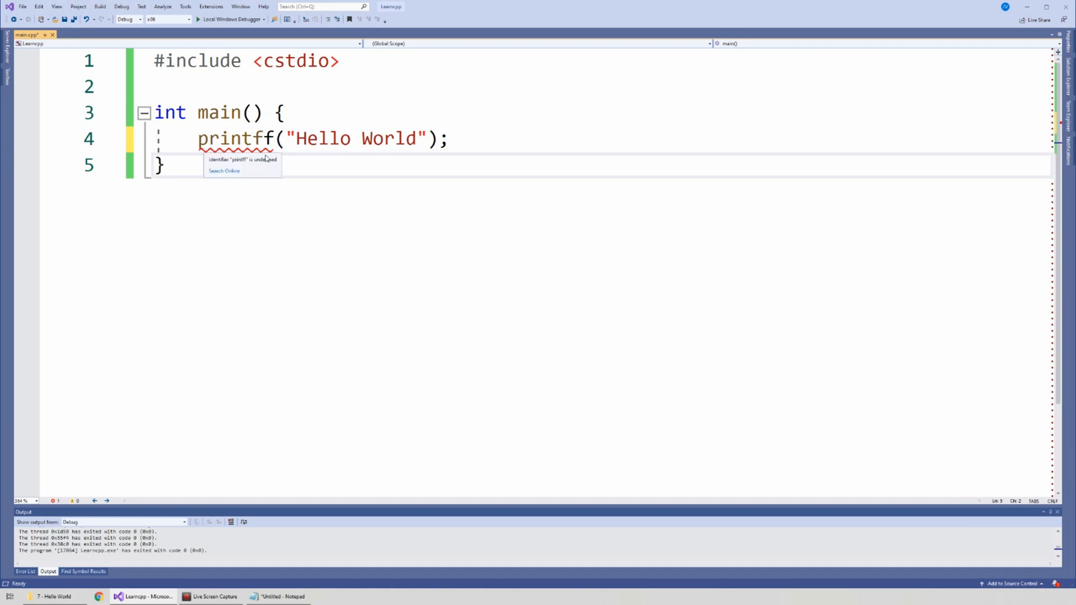
pyautogui.click(345, 178)
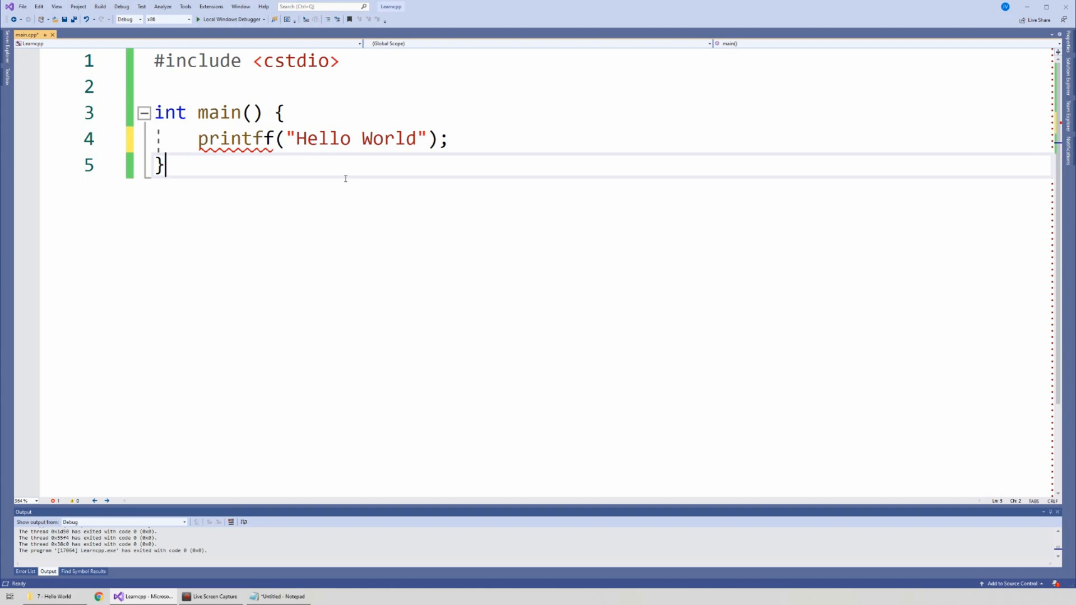
pyautogui.moveTo(264, 160)
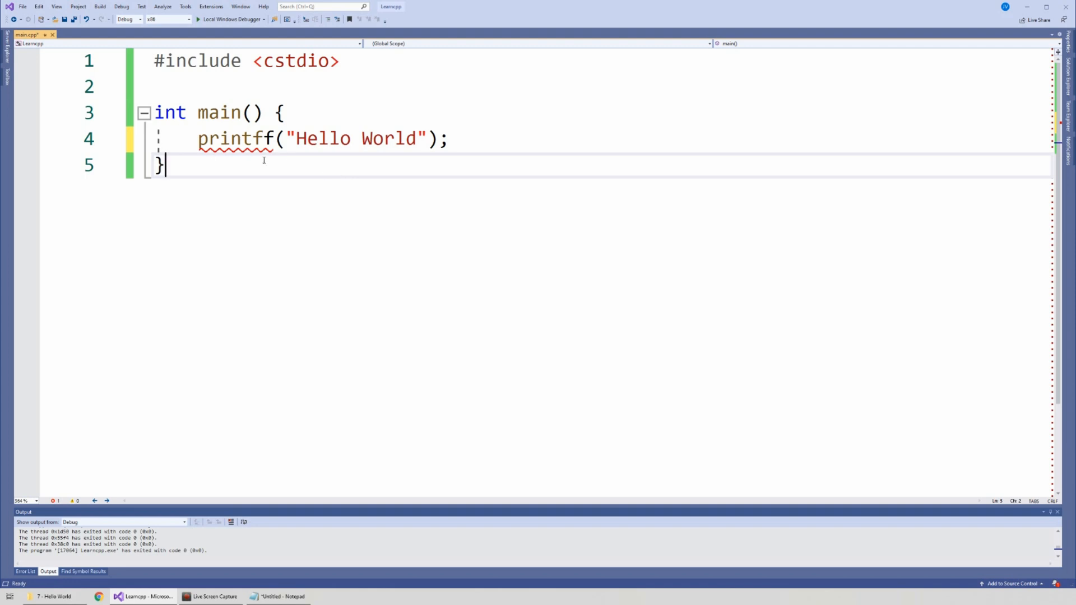
pyautogui.moveTo(239, 170)
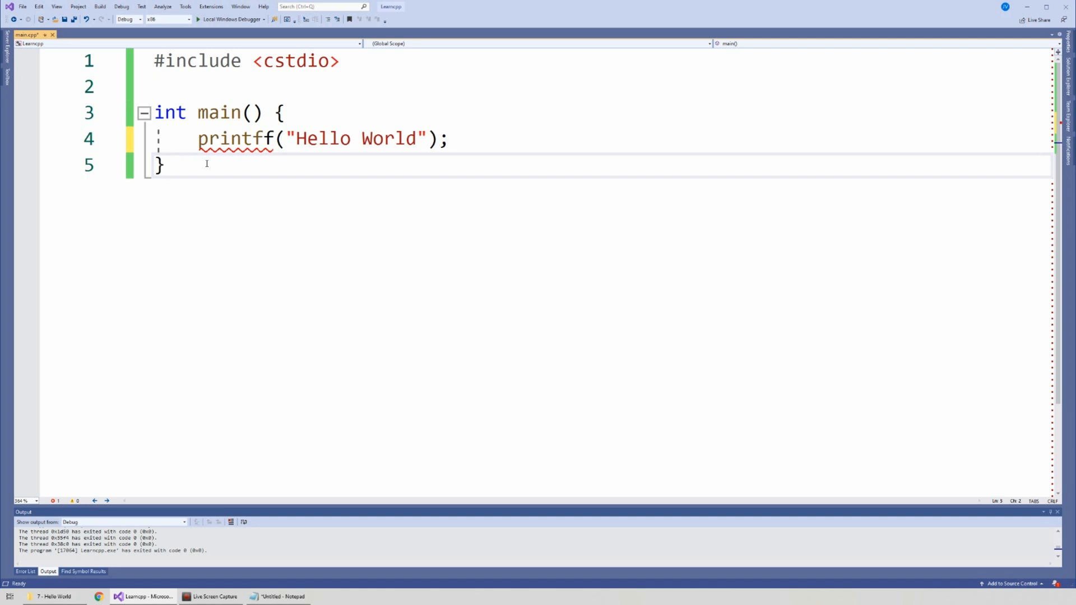
# Break int into 'inte', then undo both typos to restore int main and printf.
pyautogui.doubleClick(169, 112)
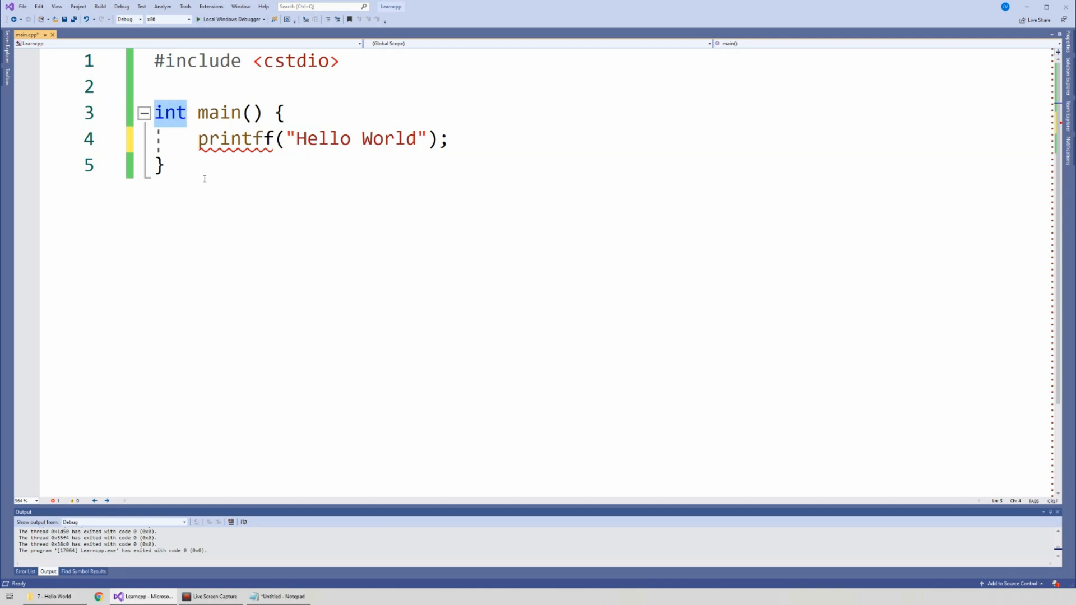
pyautogui.write('e')
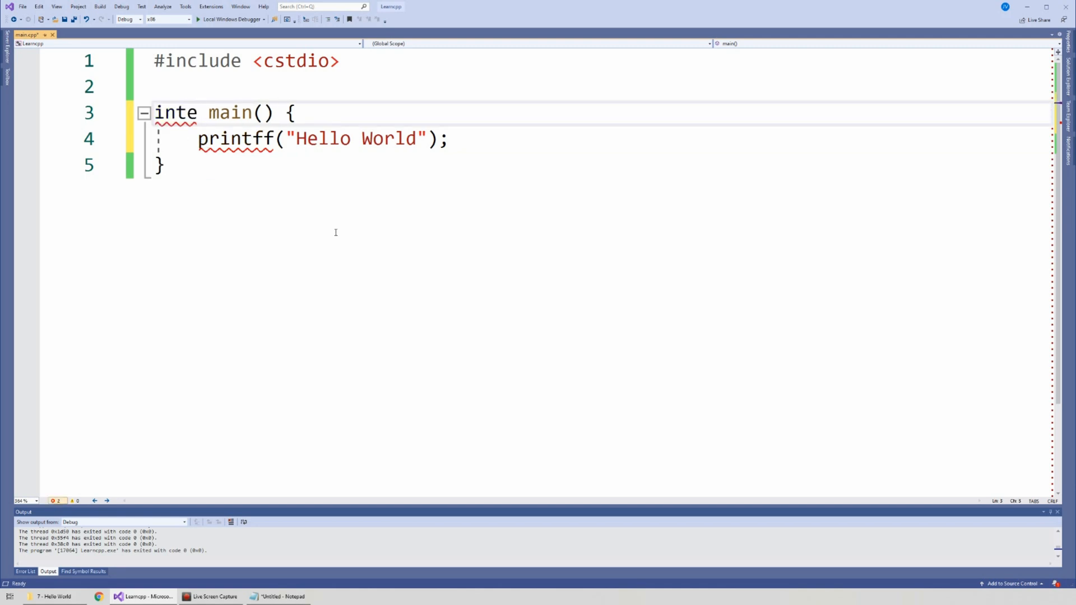
pyautogui.press('Backspace')
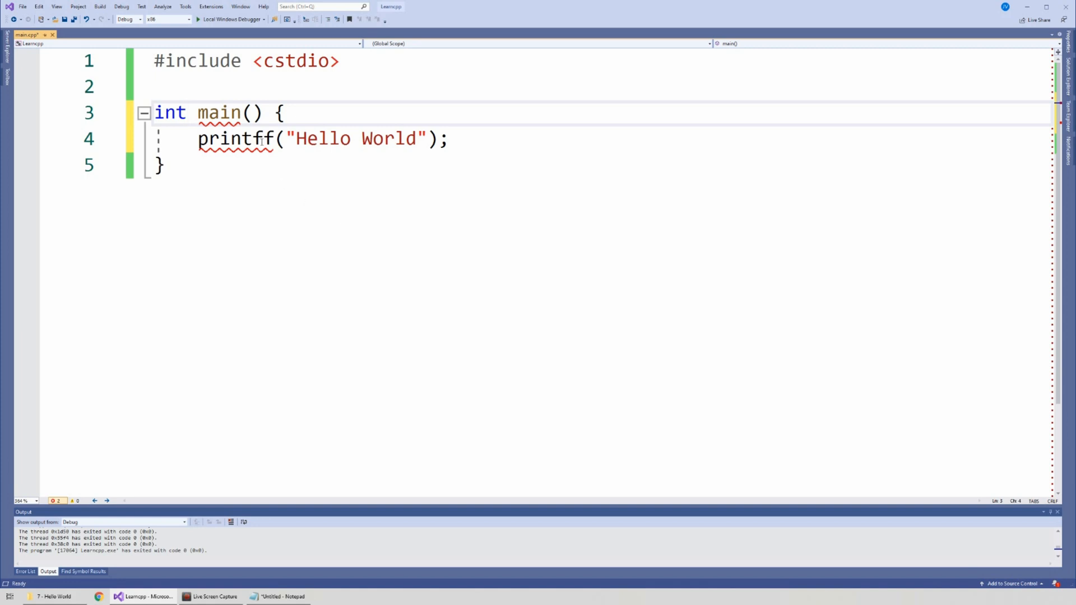
pyautogui.press('Backspace')
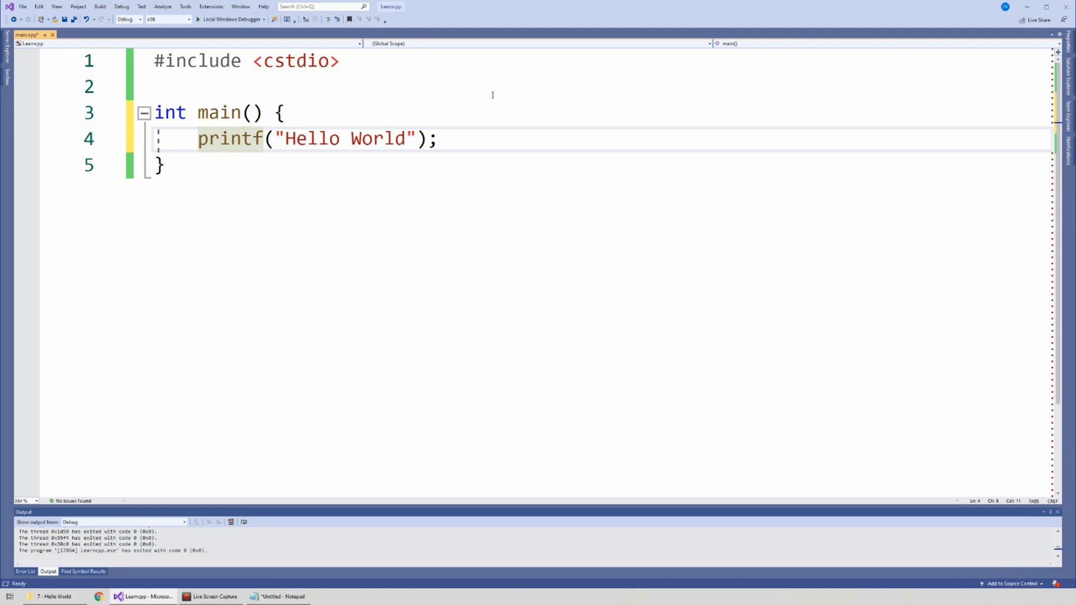
# Rebuild and rerun the corrected Hello World program, exiting with code 0.
pyautogui.click(264, 139)
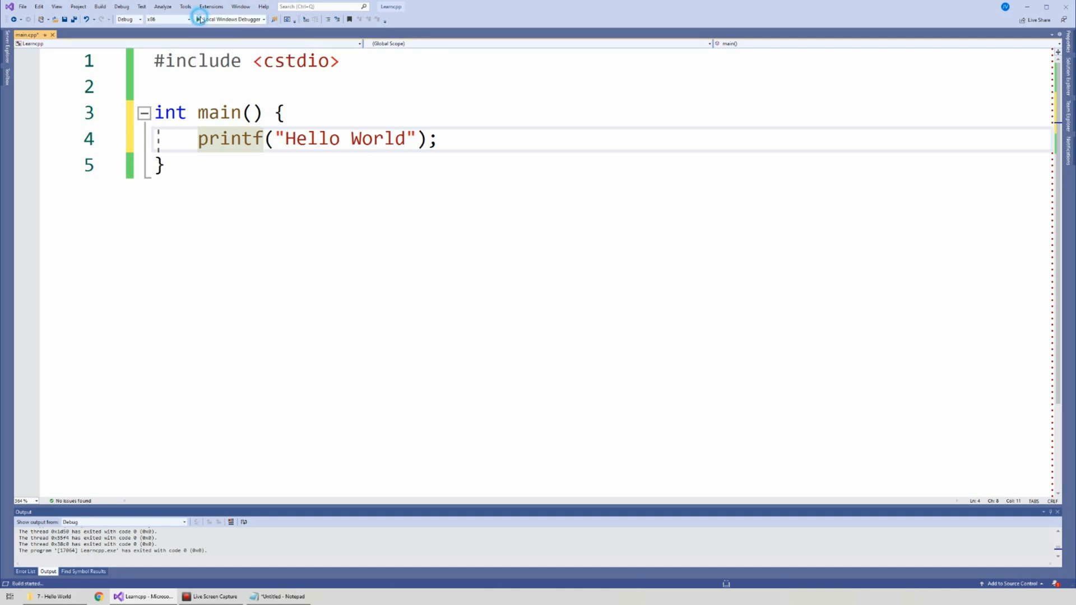
pyautogui.click(230, 19)
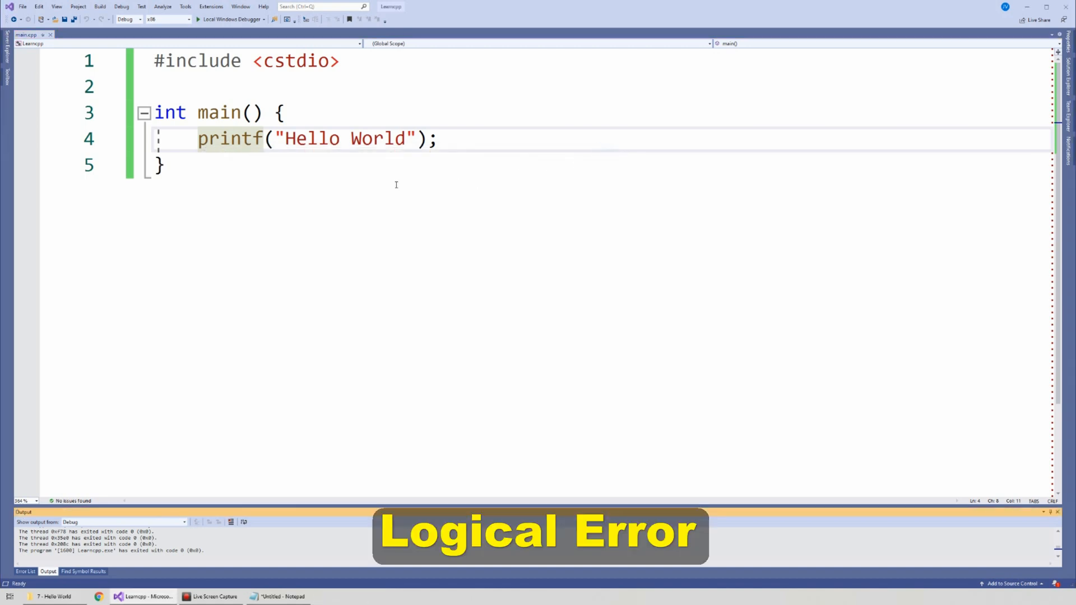
# Run the 'Hello Word' version and move the Debug Console to view its output.
pyautogui.doubleClick(377, 138)
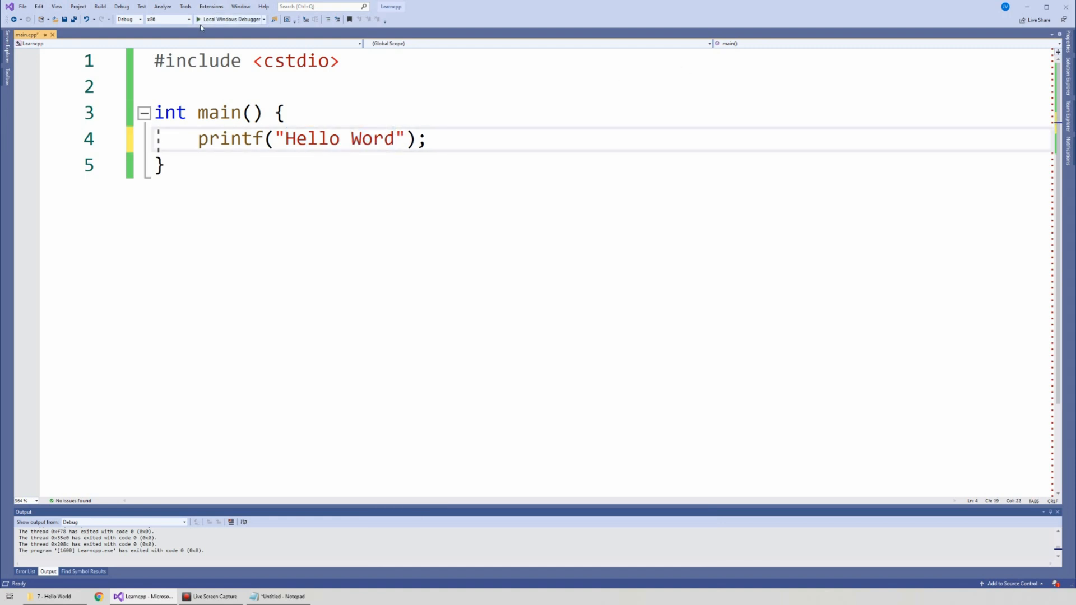
pyautogui.click(230, 19)
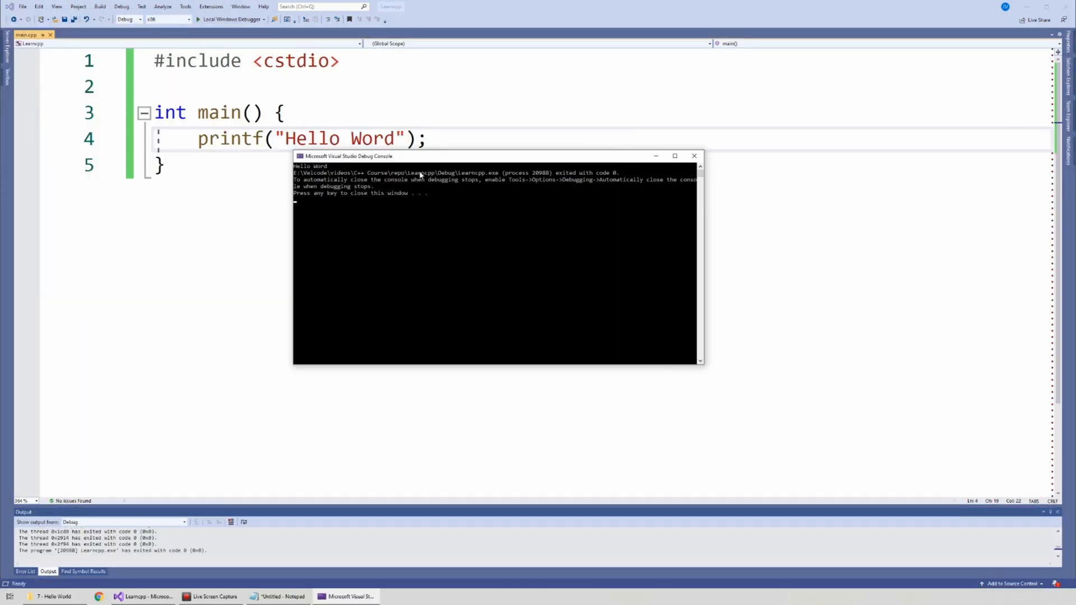
pyautogui.moveTo(419, 156); pyautogui.dragTo(429, 189)
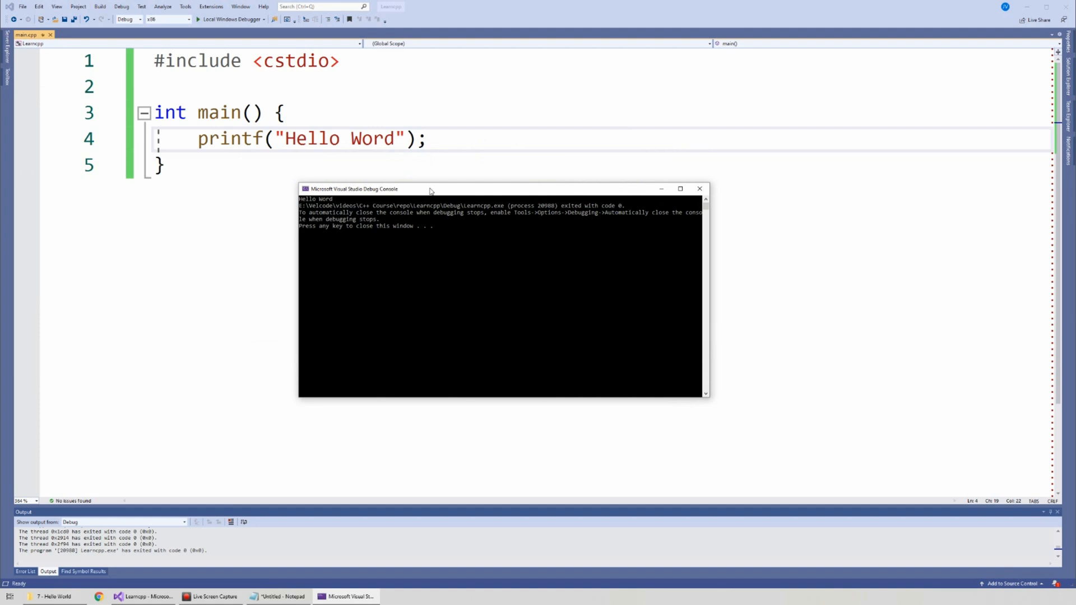
pyautogui.moveTo(381, 230)
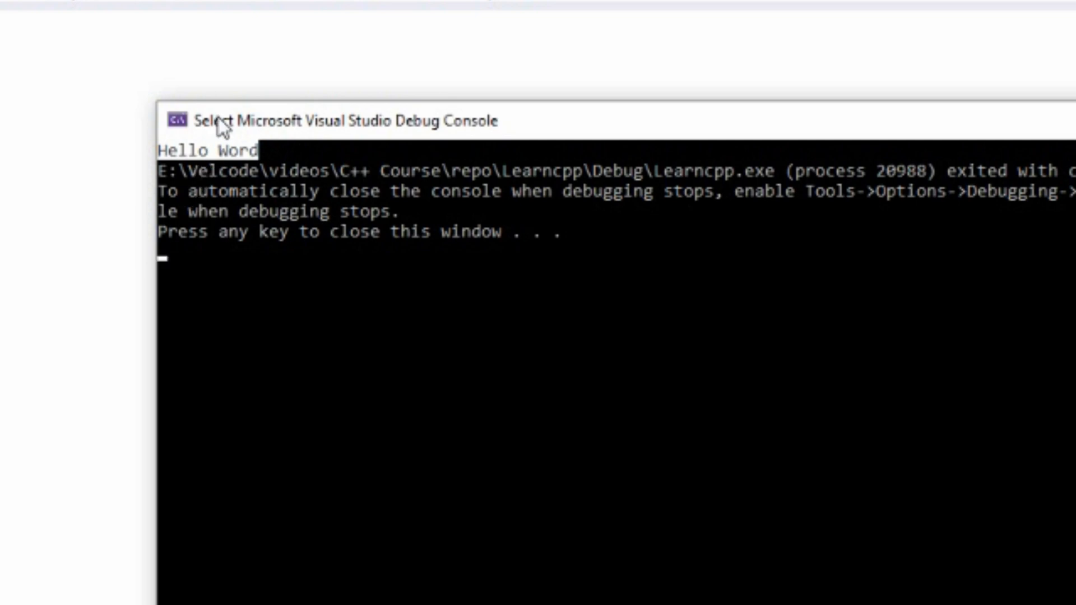
pyautogui.moveTo(320, 101)
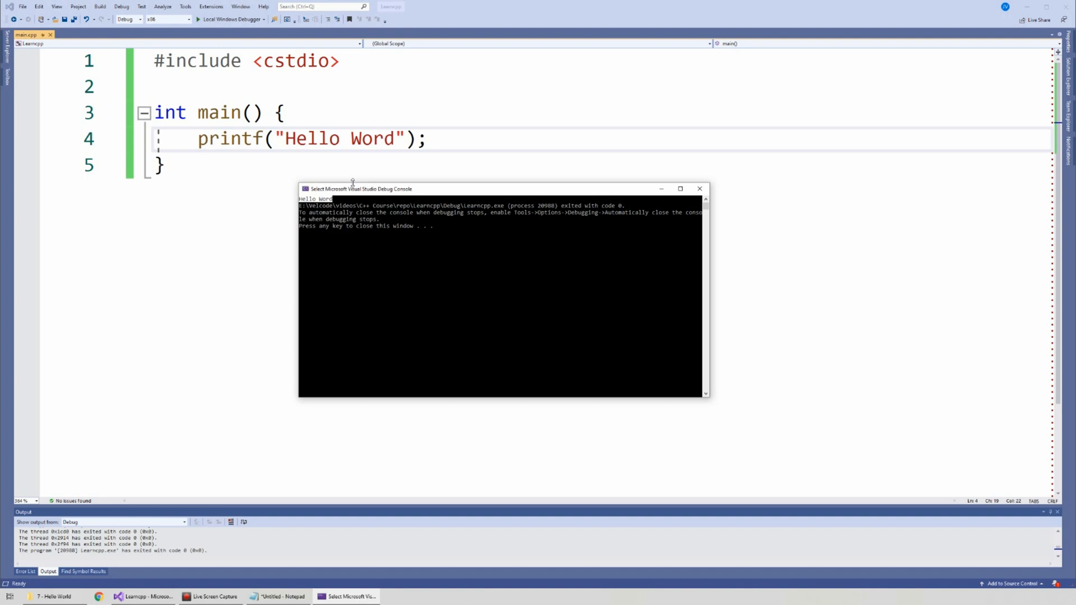
# Close the console, build to see the 'printff' identifier-not-found error, and go fix it.
pyautogui.press('enter')
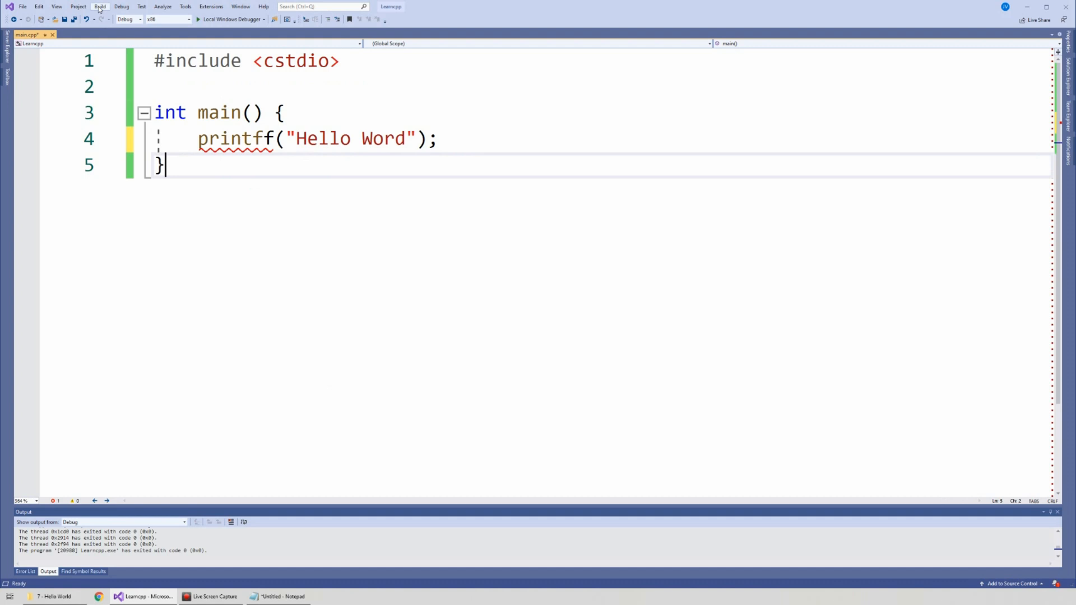
pyautogui.click(100, 6)
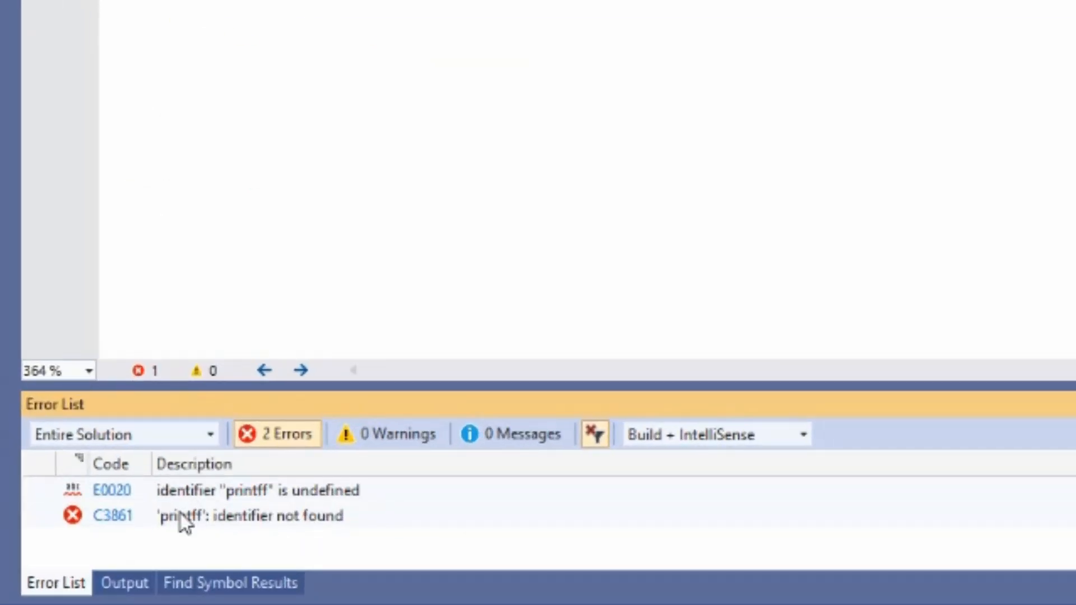
pyautogui.click(250, 515)
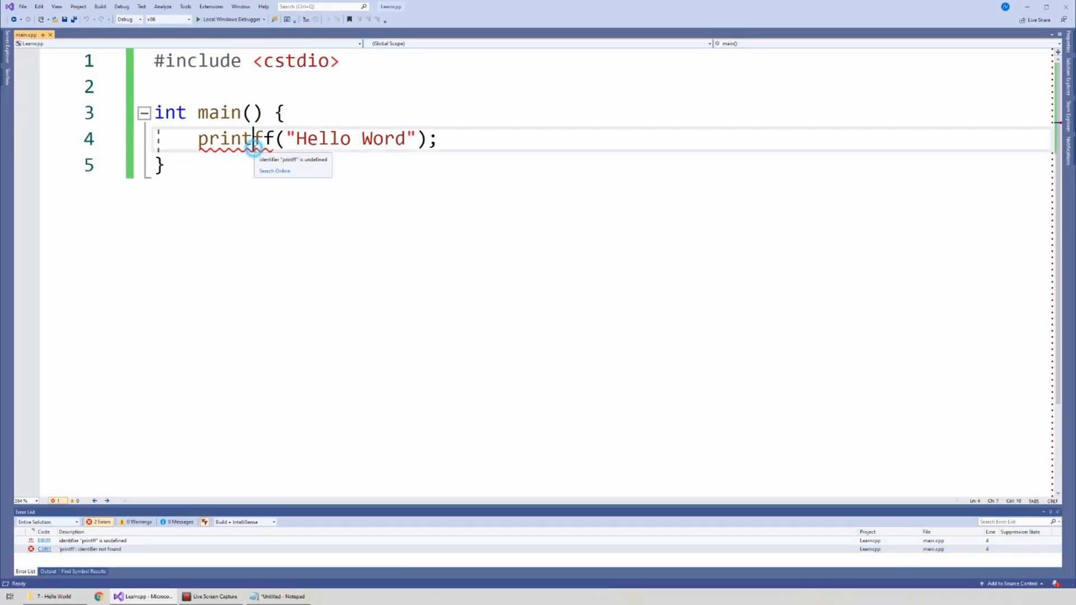
pyautogui.click(288, 189)
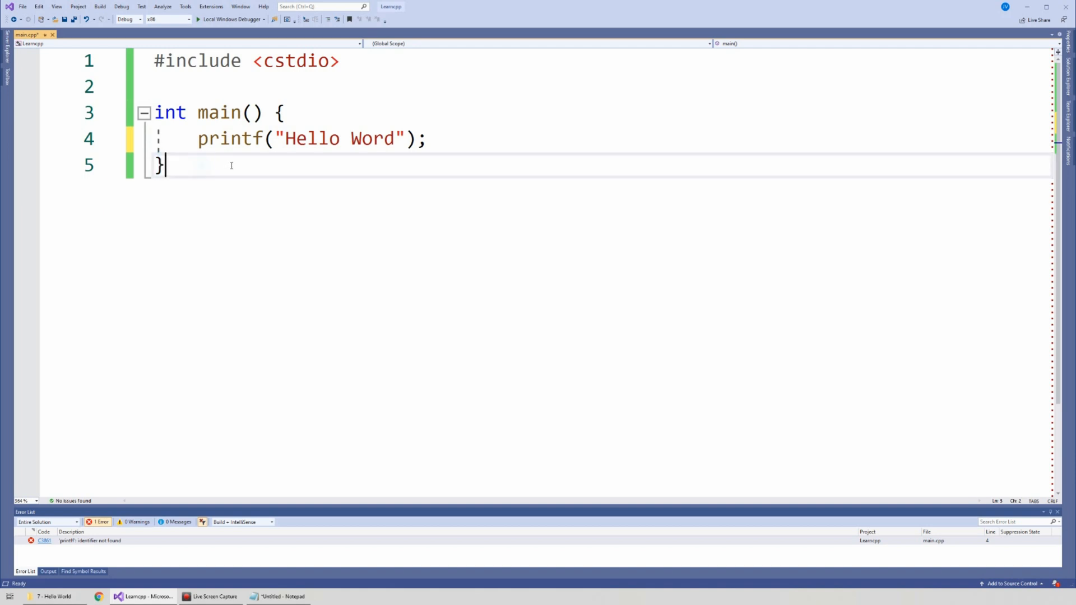
# Rebuild without main to get LNK2019 and LNK1120 unresolved _main errors.
pyautogui.press('ctrl+a')
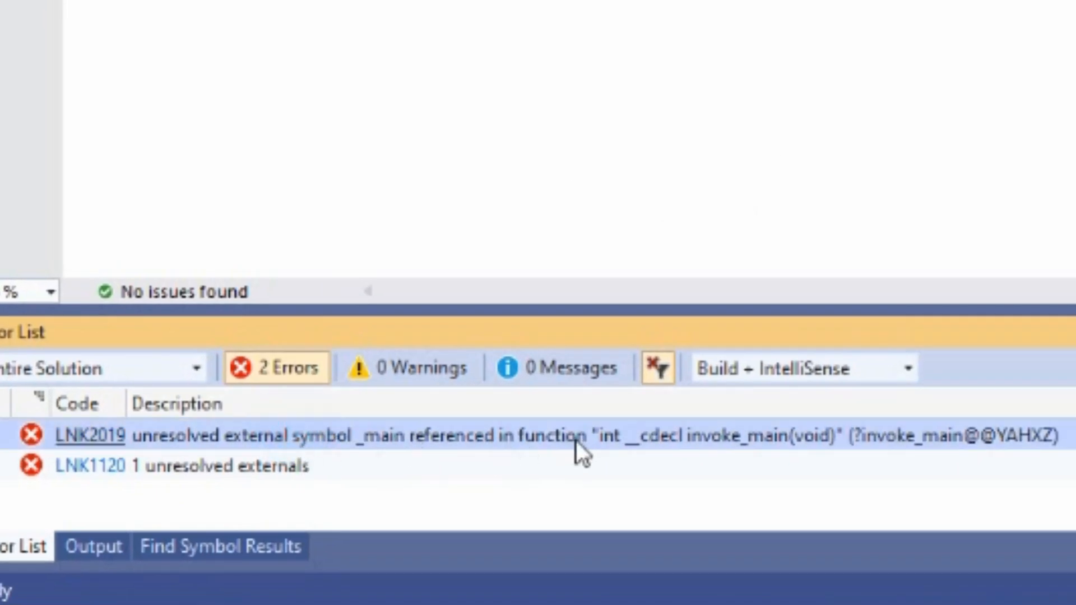
pyautogui.moveTo(165, 453)
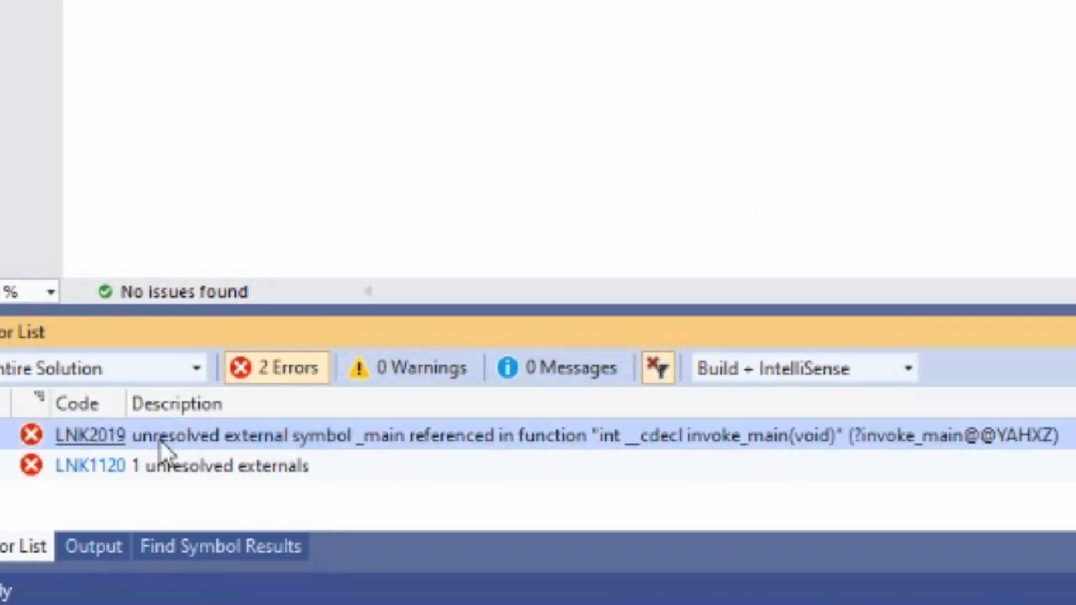
pyautogui.moveTo(762, 453)
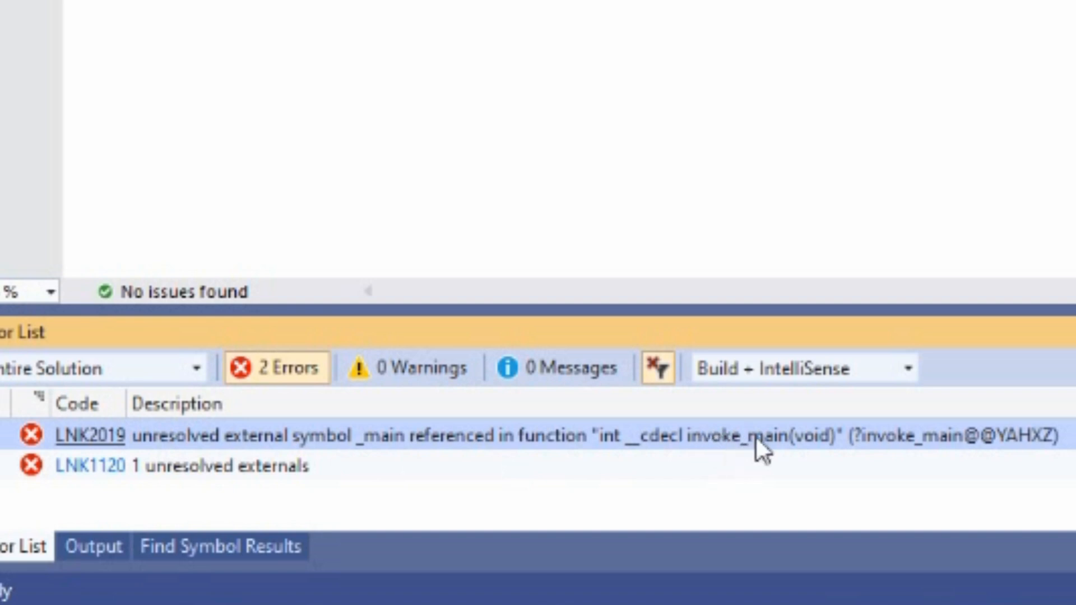
pyautogui.moveTo(762, 449)
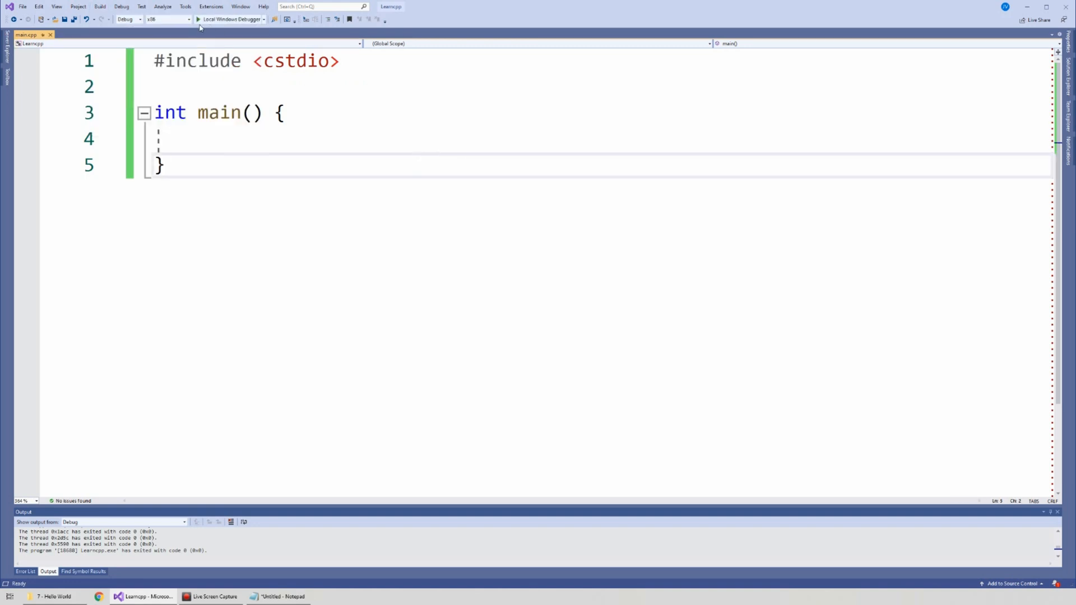
pyautogui.moveTo(230, 19)
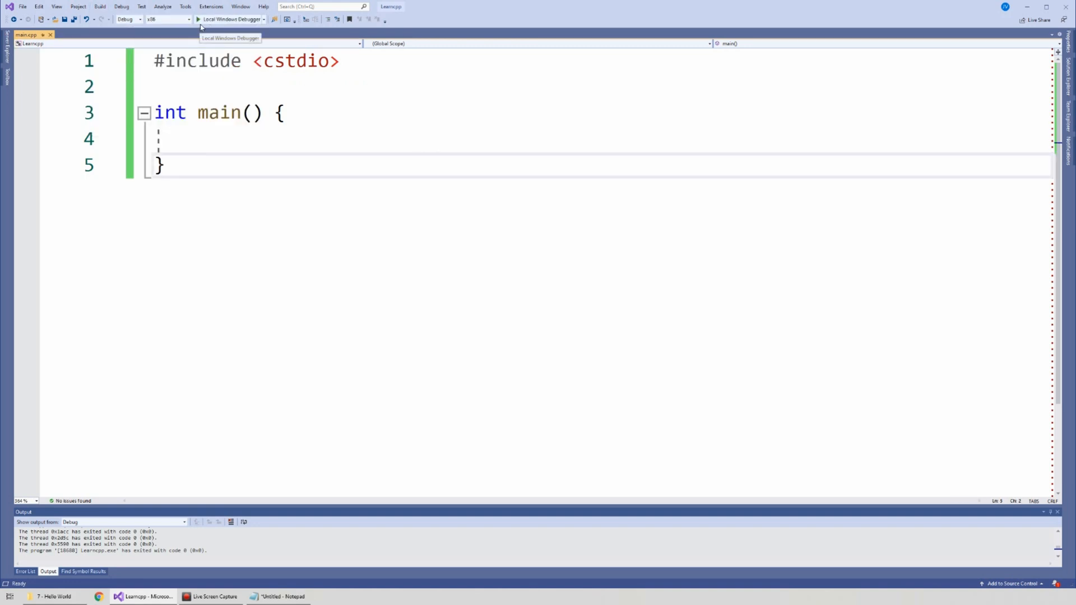
# Run the empty main, which prints nothing and exits with code 0, then close the console.
pyautogui.click(230, 19)
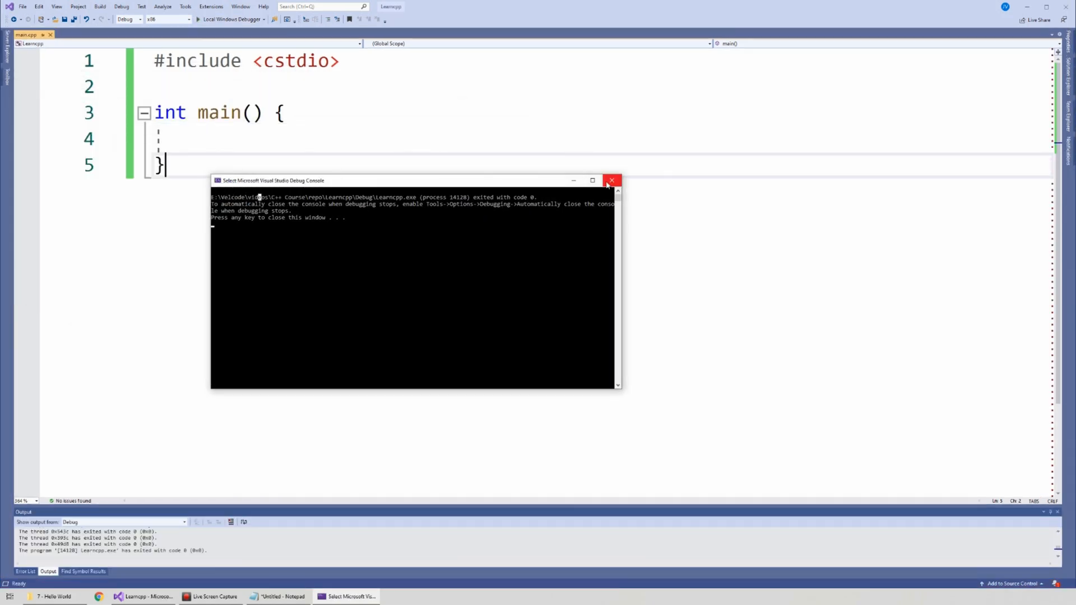
pyautogui.click(611, 181)
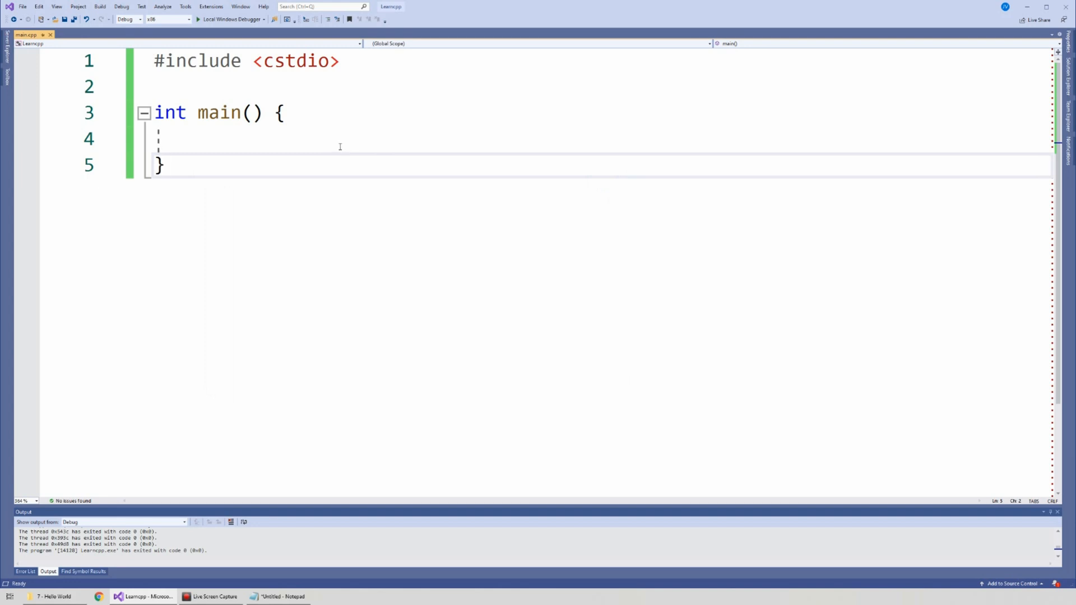
# Type the printf("Hello Word"); call back into main's body.
pyautogui.write('printf("Hello Word");')
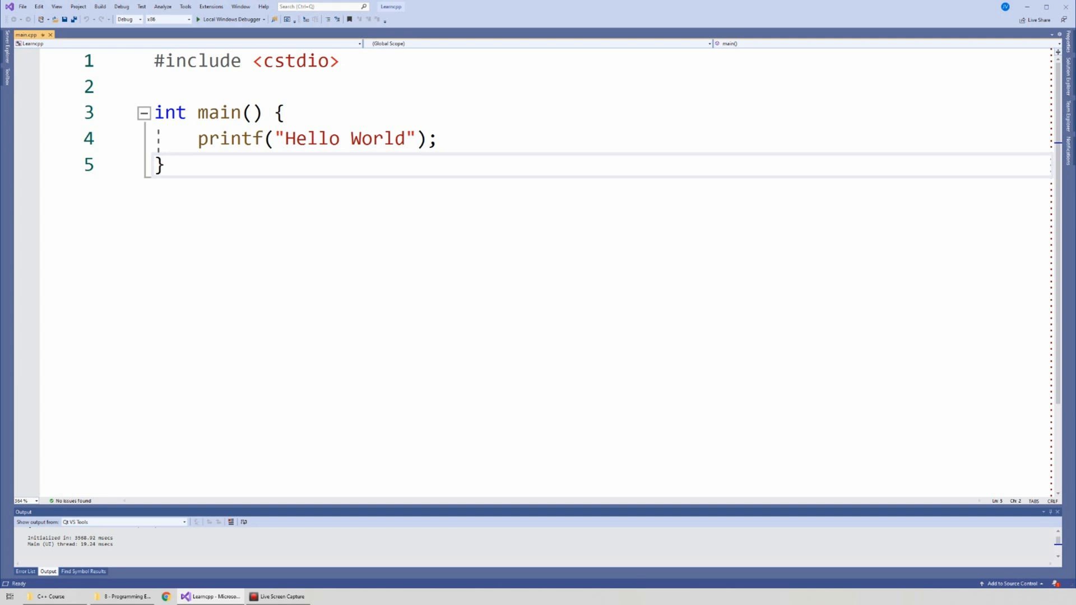
pyautogui.click(165, 165)
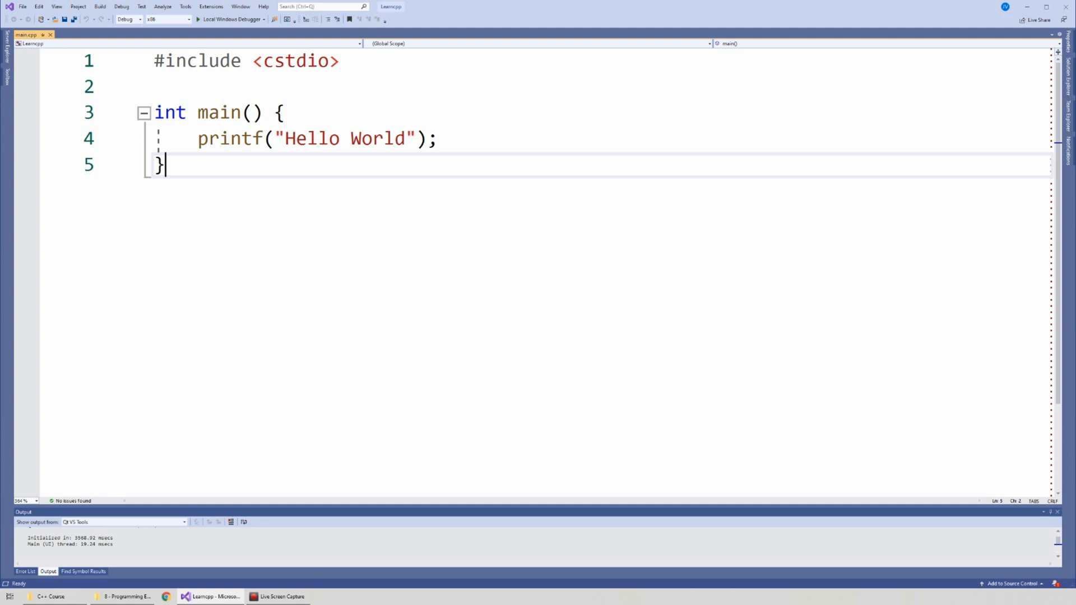